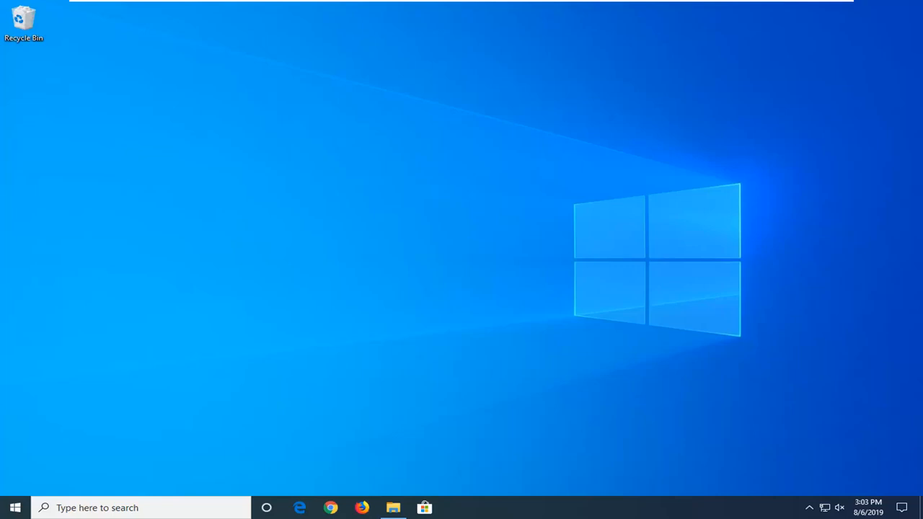
{"action": "mouse_move", "coordinate": [414, 465]}
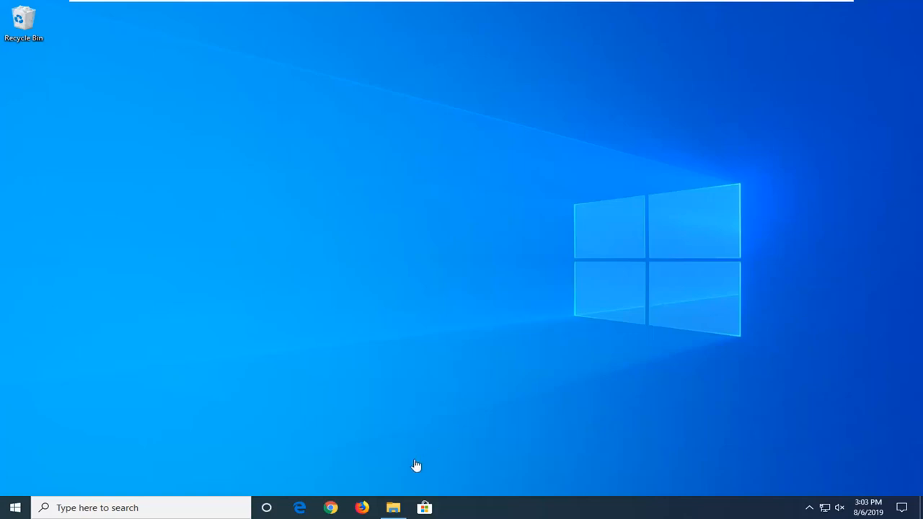
Open File Explorer at Quick access and show the View ribbon's layout options.
{"action": "left_click", "coordinate": [393, 508]}
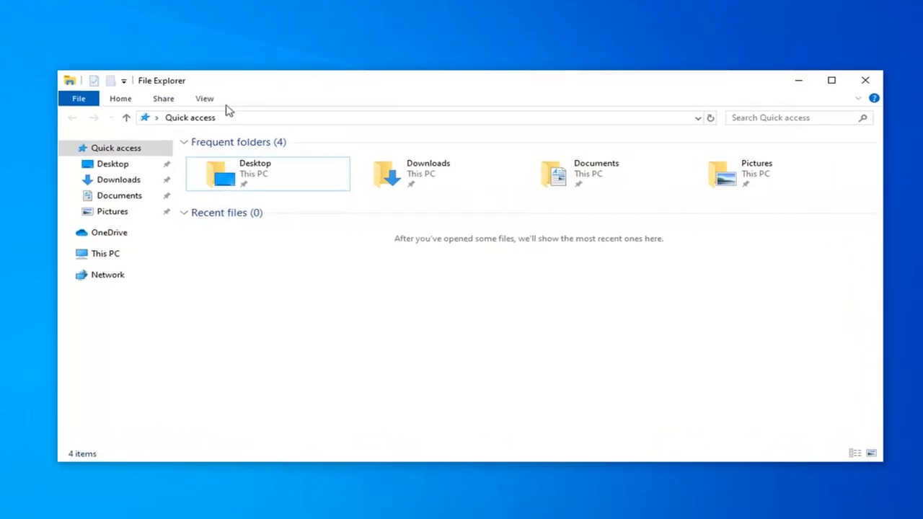
{"action": "left_click", "coordinate": [204, 98]}
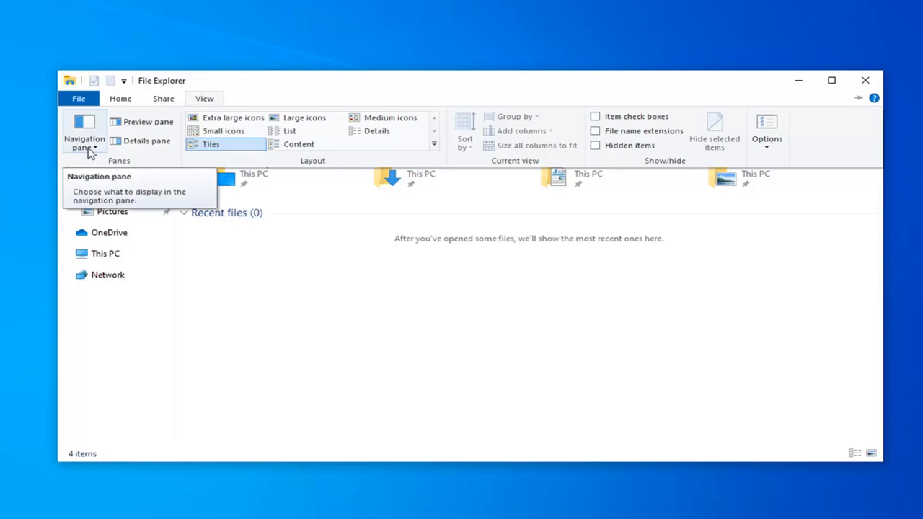
Turn off the navigation pane, then reopen File Explorer on Quick access without it.
{"action": "left_click", "coordinate": [83, 137]}
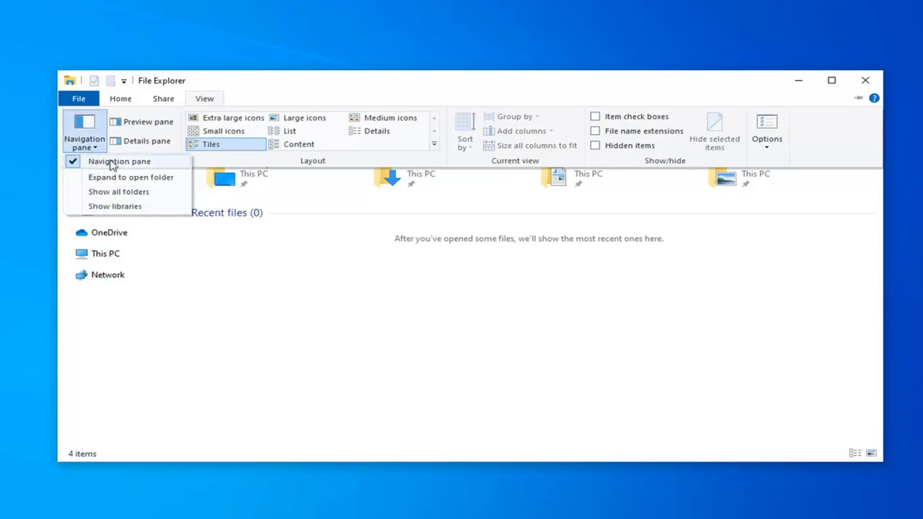
{"action": "mouse_move", "coordinate": [74, 164]}
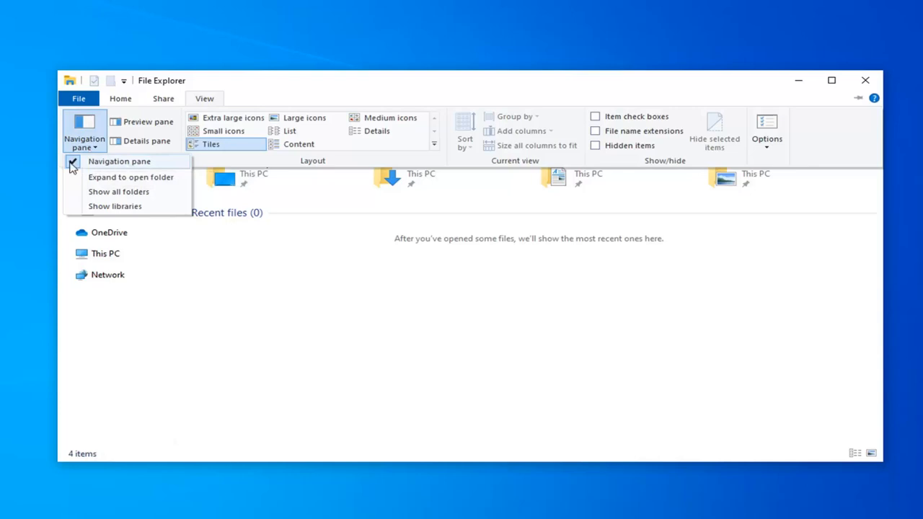
{"action": "left_click", "coordinate": [119, 160]}
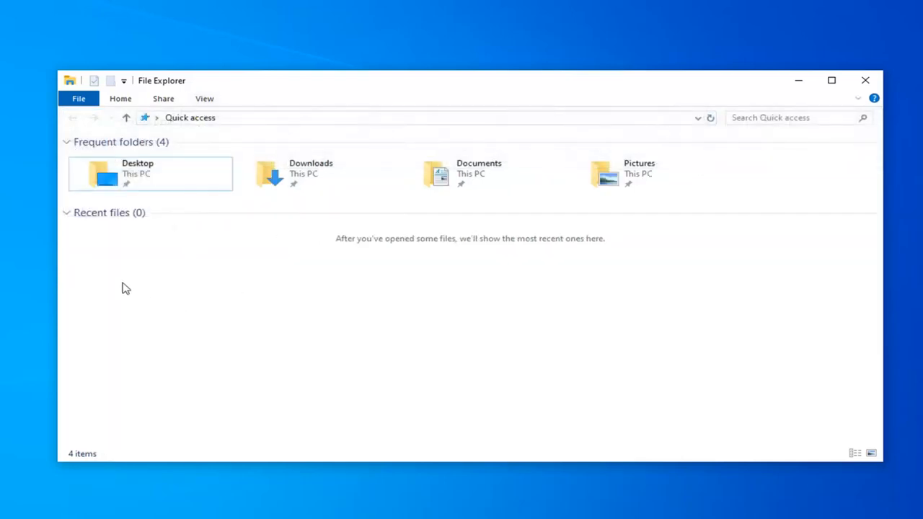
{"action": "mouse_move", "coordinate": [884, 48]}
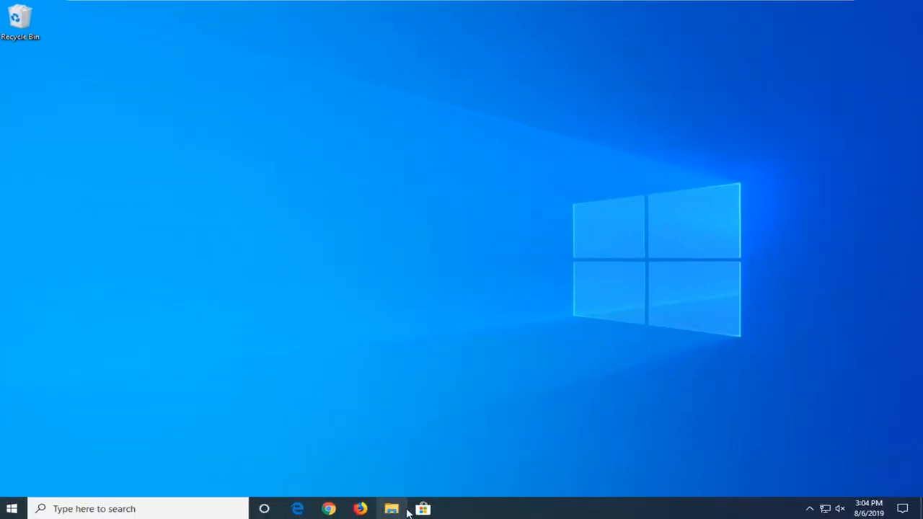
{"action": "left_click", "coordinate": [392, 506]}
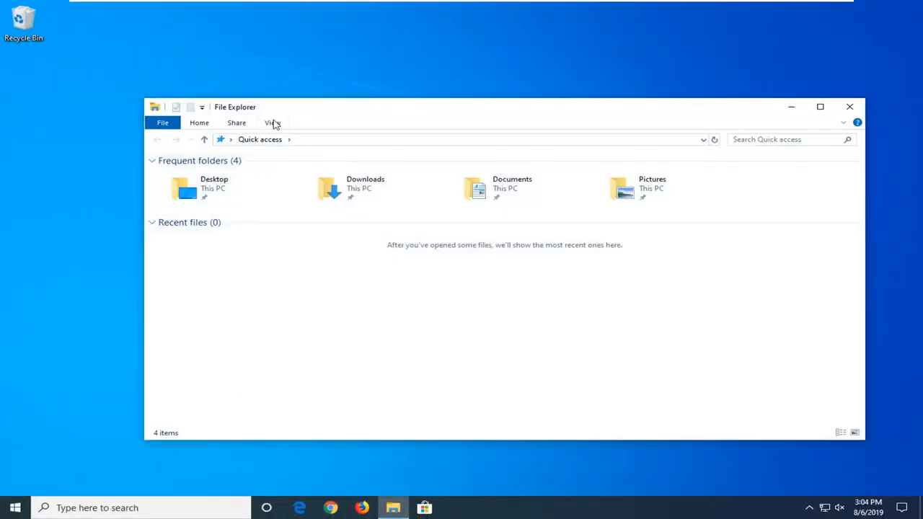
Switch the navigation pane back on under View, then close the File Explorer window.
{"action": "left_click", "coordinate": [272, 122]}
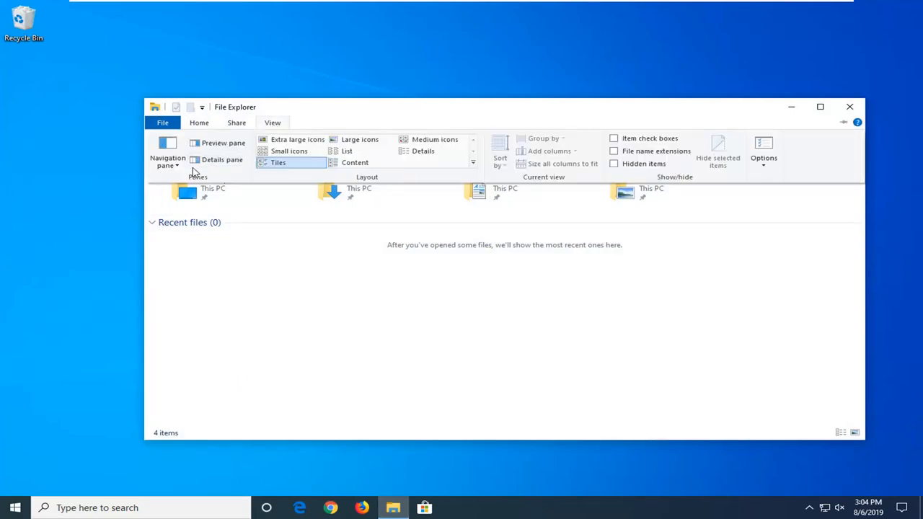
{"action": "left_click", "coordinate": [167, 151]}
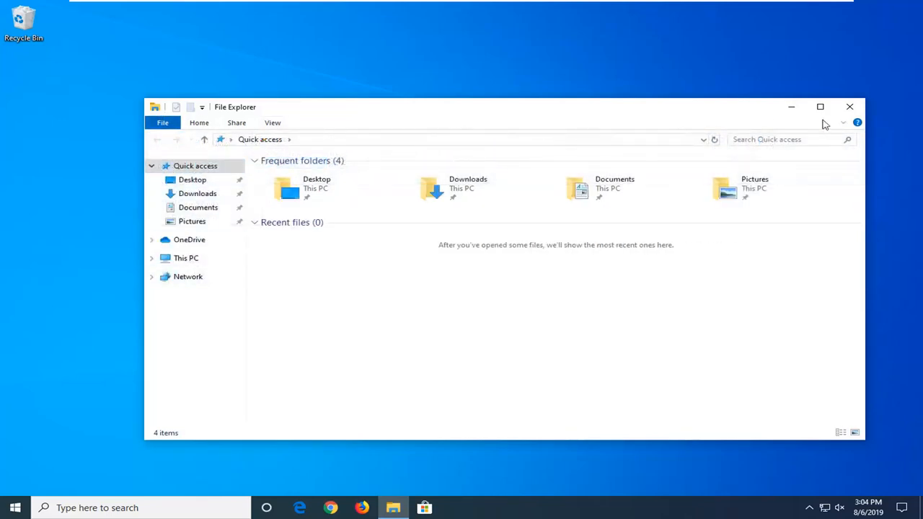
{"action": "left_click", "coordinate": [847, 106]}
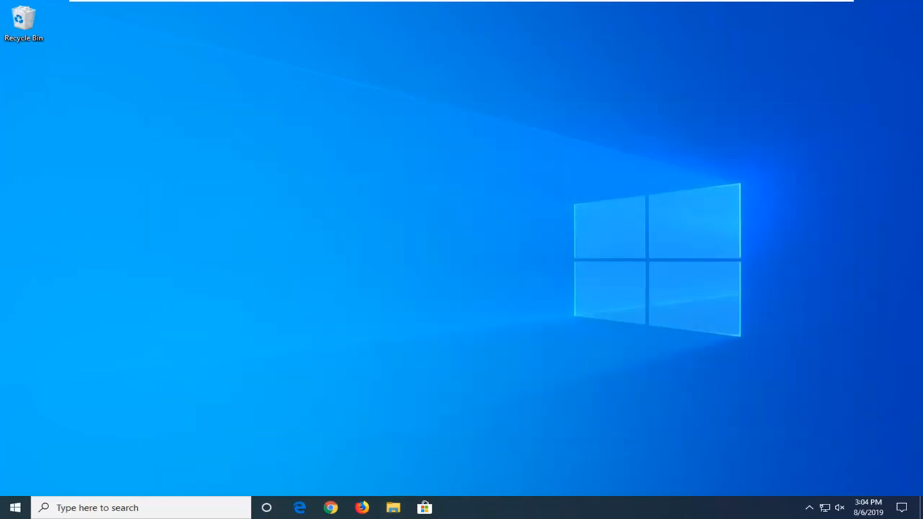